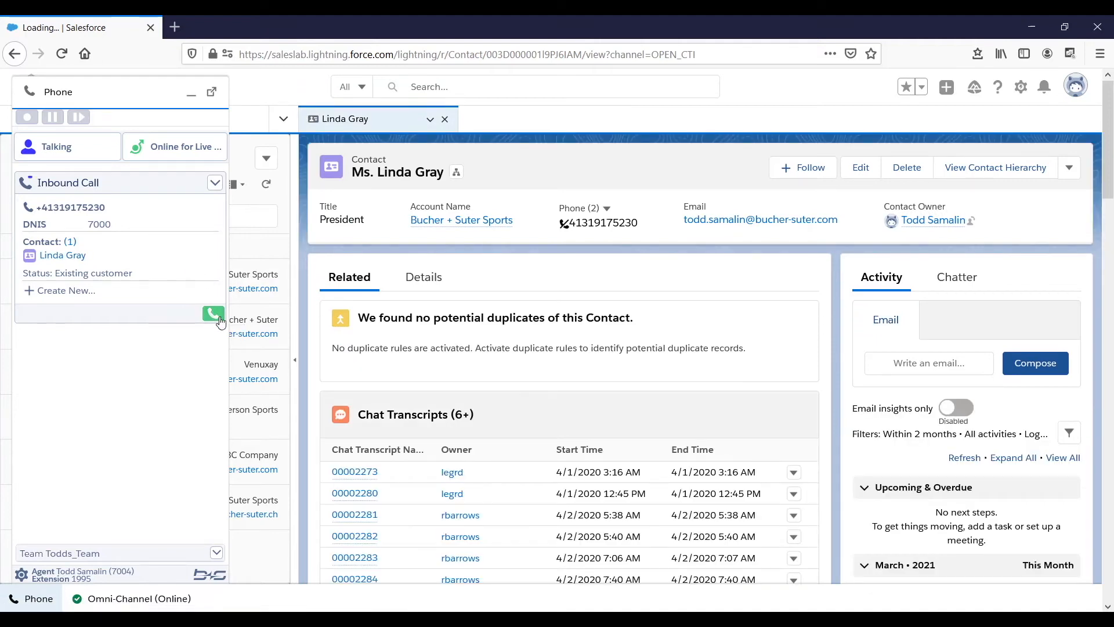
click(213, 313)
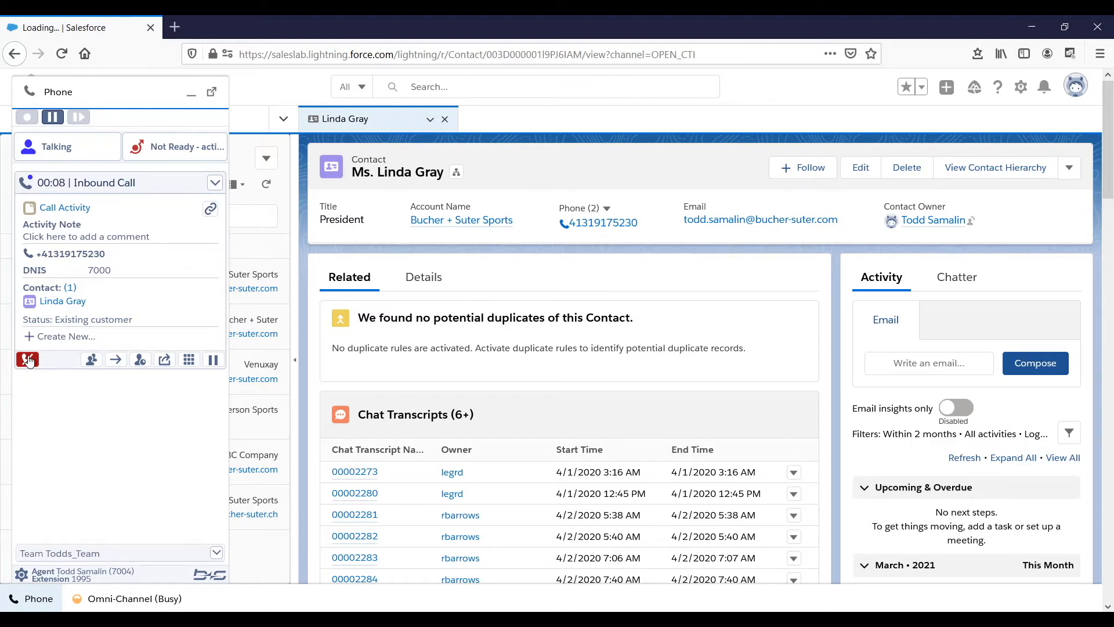
click(27, 358)
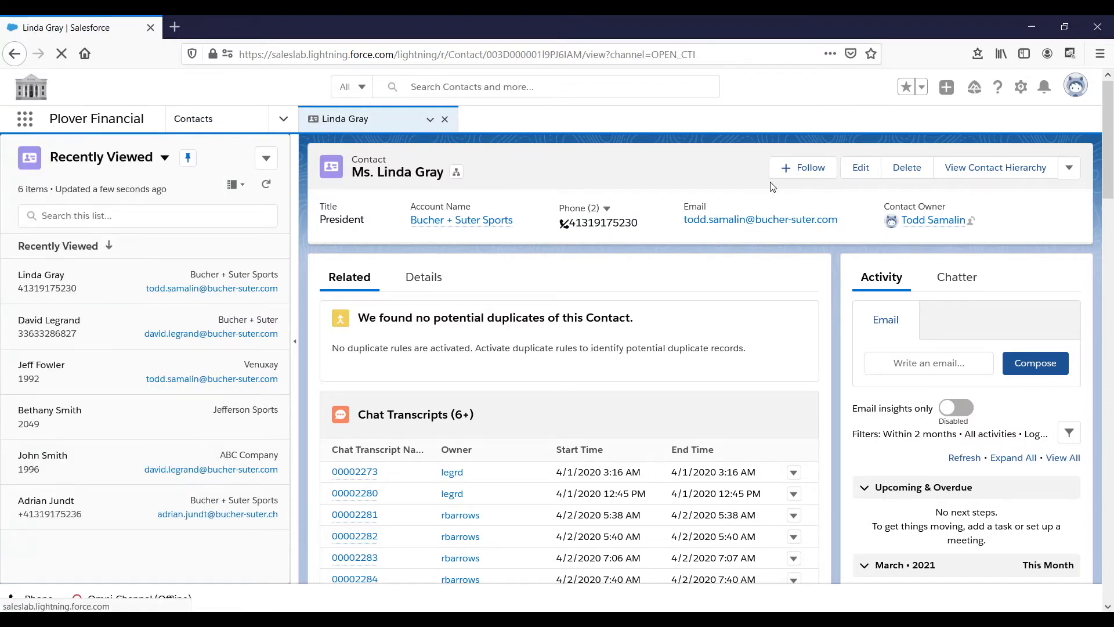
scroll(down, 3)
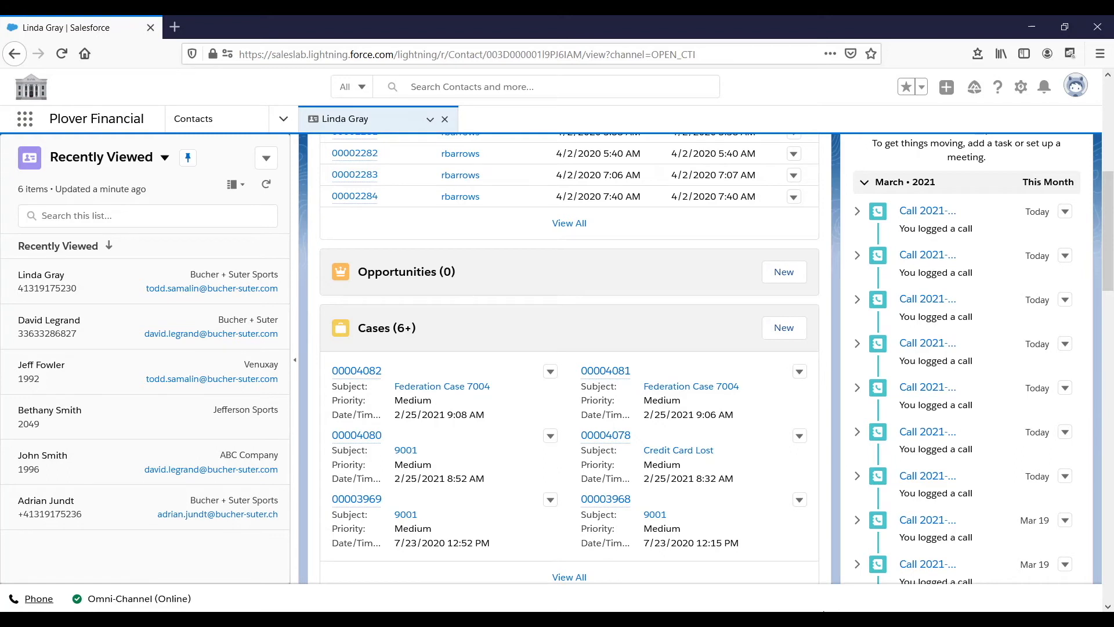
scroll(up, 3)
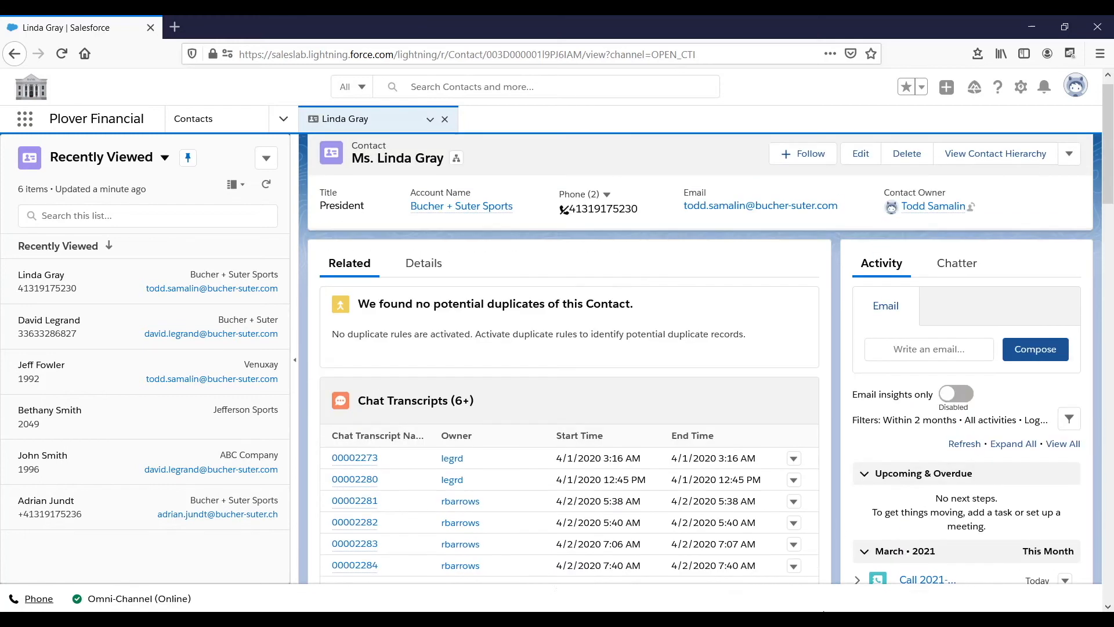
scroll(down, 3)
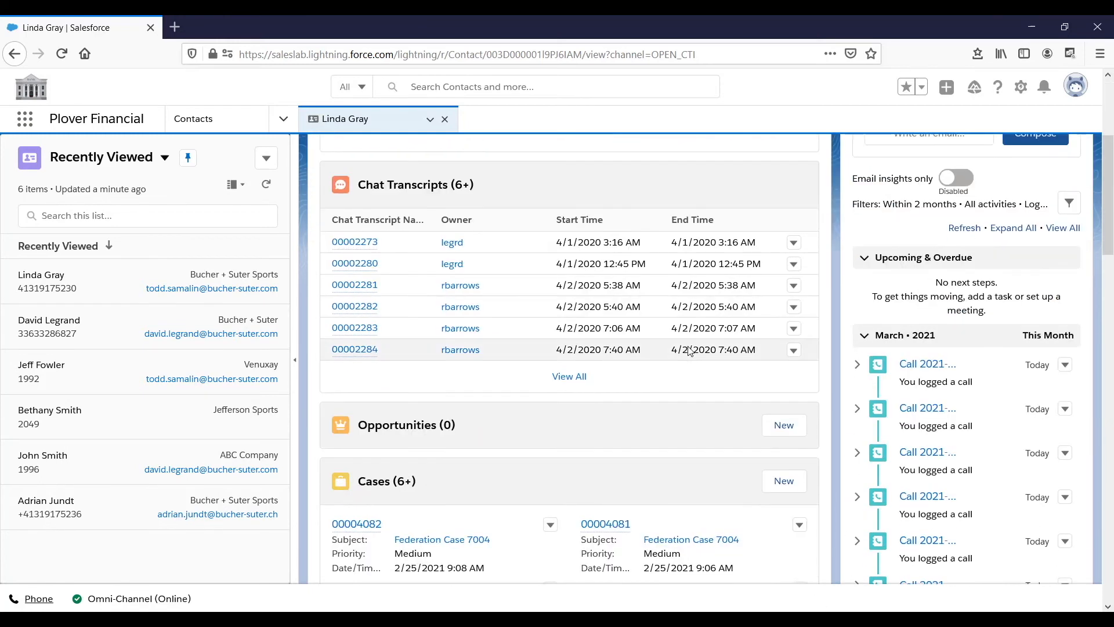
scroll(down, 3)
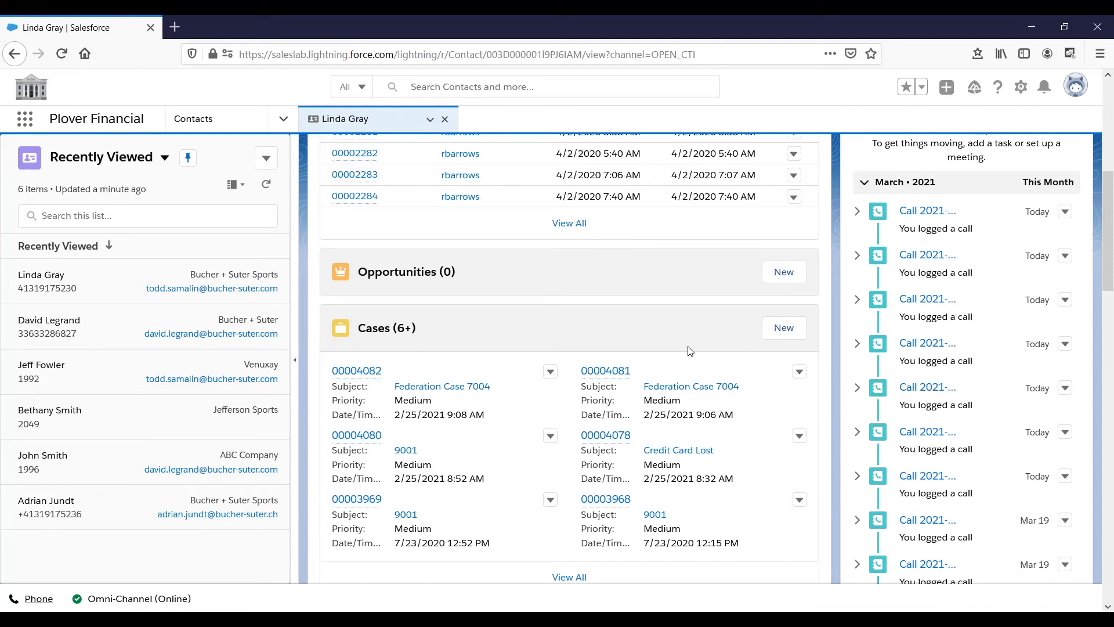
mouse_move(971, 297)
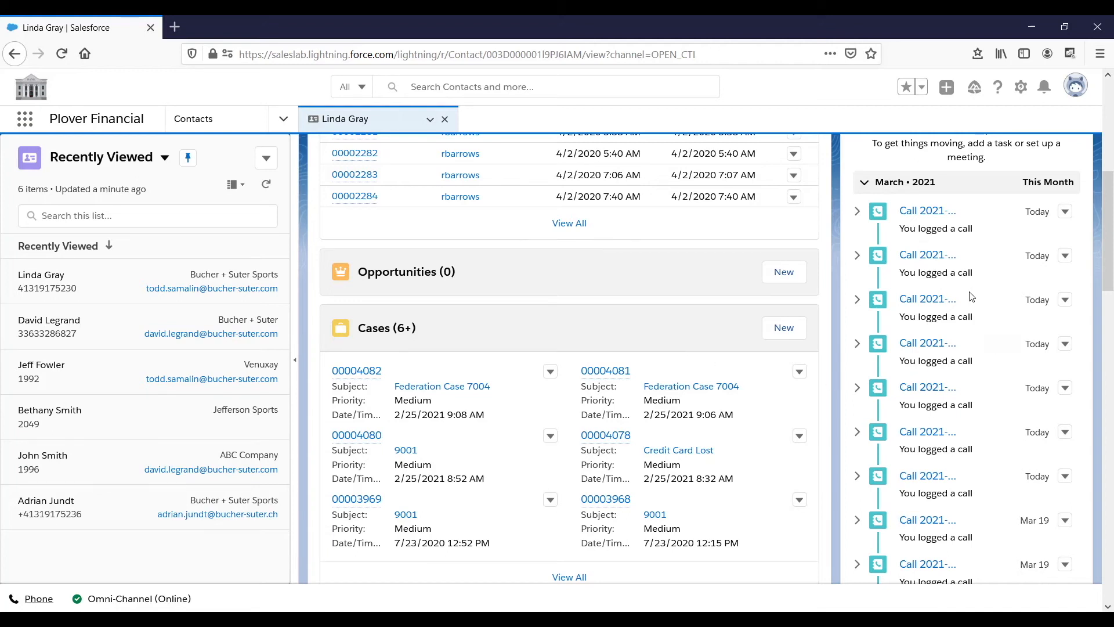
mouse_move(927, 211)
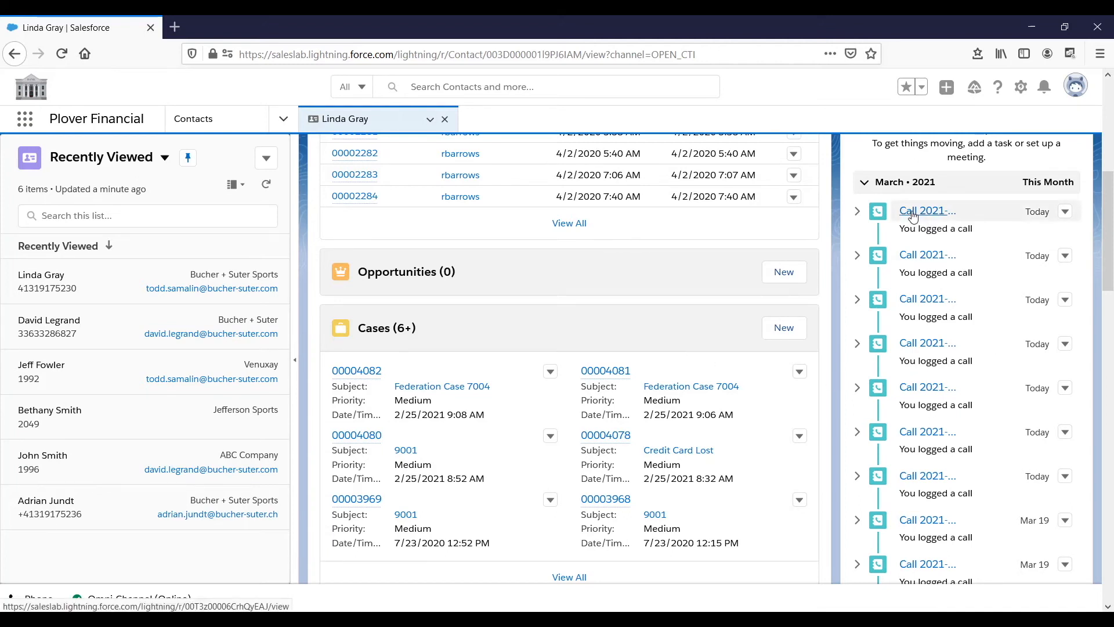
click(927, 210)
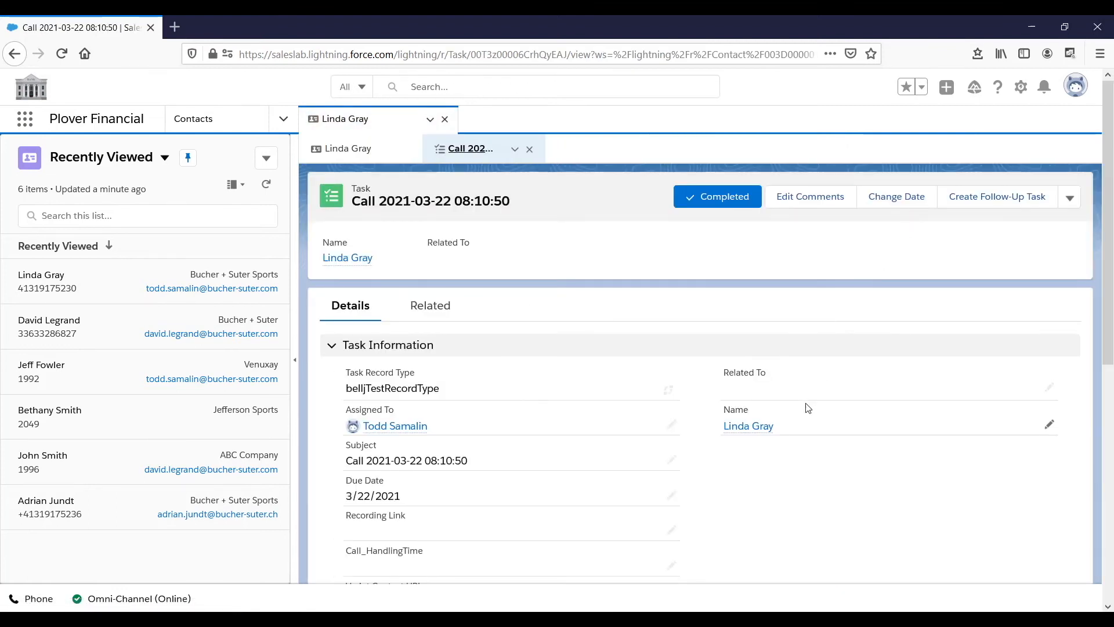
scroll(down, 3)
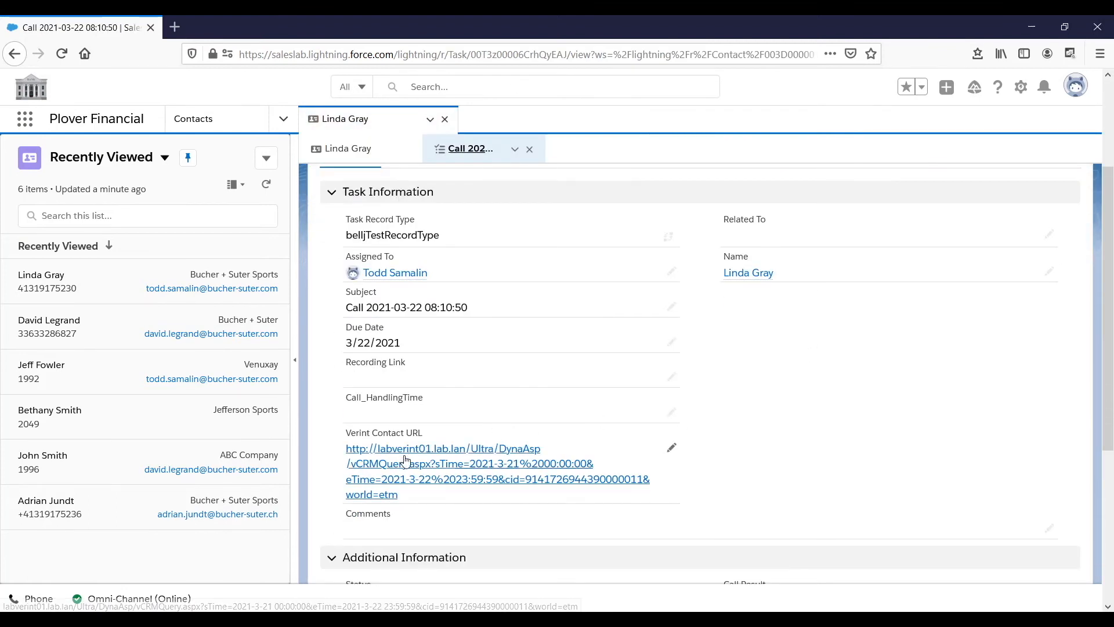